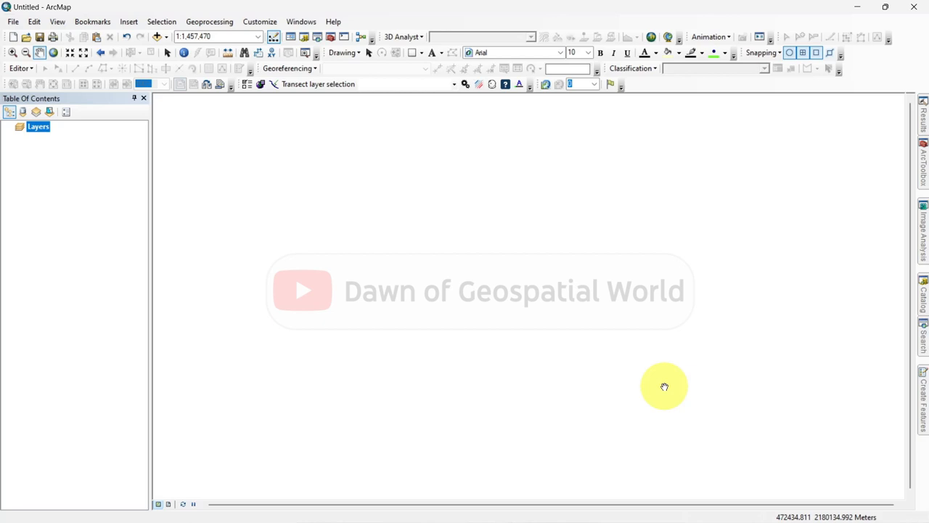
# Add the four LC08 band 3 and band 6 TIFs and Puri.shp to the map
pyautogui.click(158, 36)
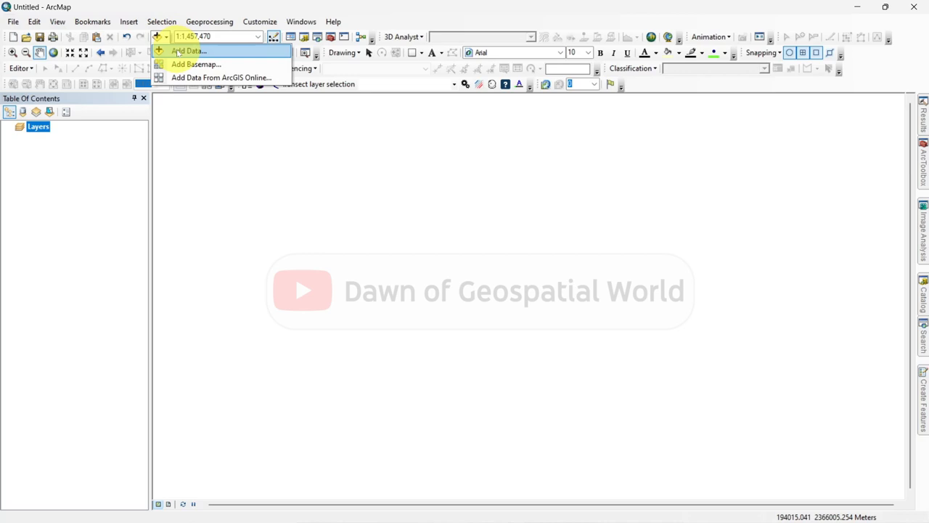
pyautogui.click(188, 51)
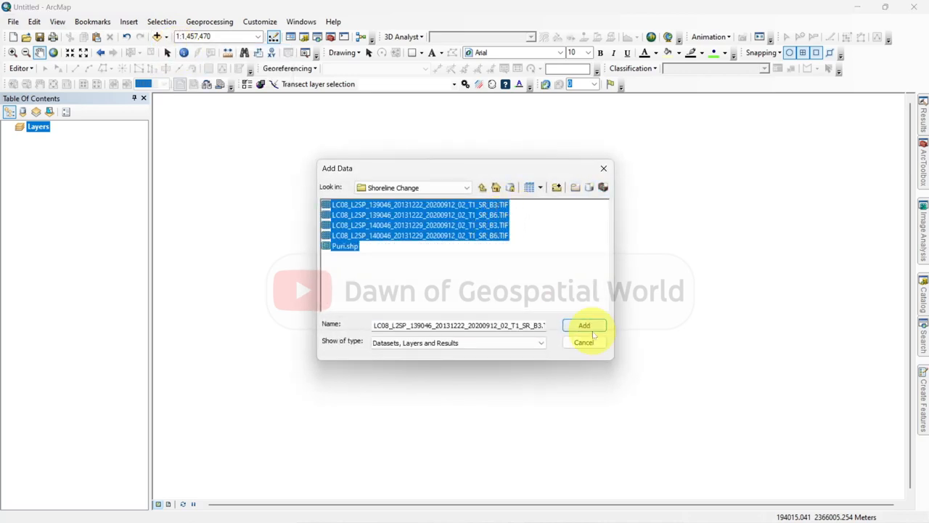
pyautogui.click(585, 325)
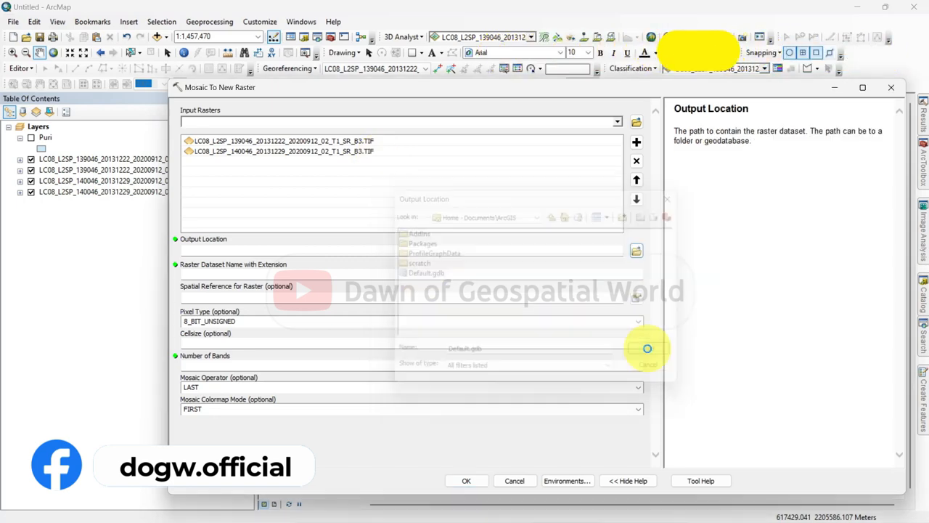
# Mosaic the band images into 16-bit unsigned single-band Band_3 and Band_6 rasters, hiding Puri
pyautogui.write('Band_3')
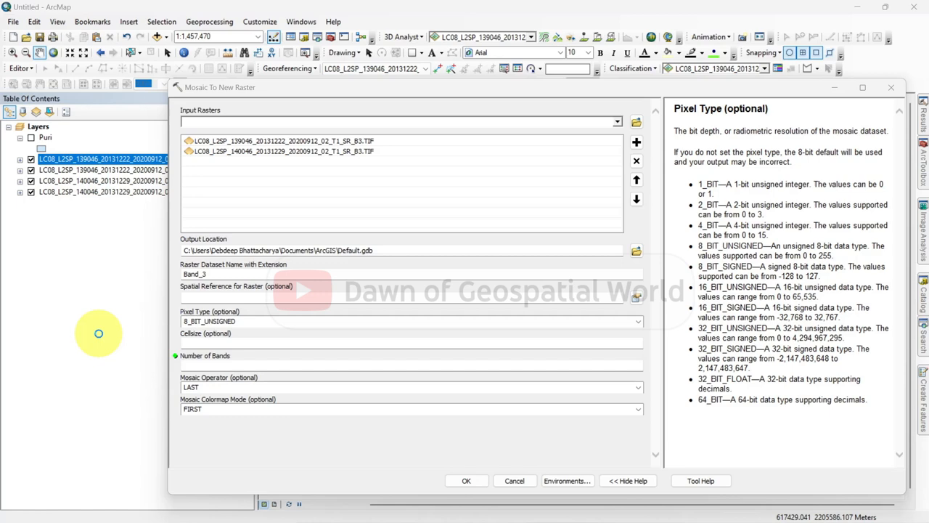
pyautogui.click(410, 321)
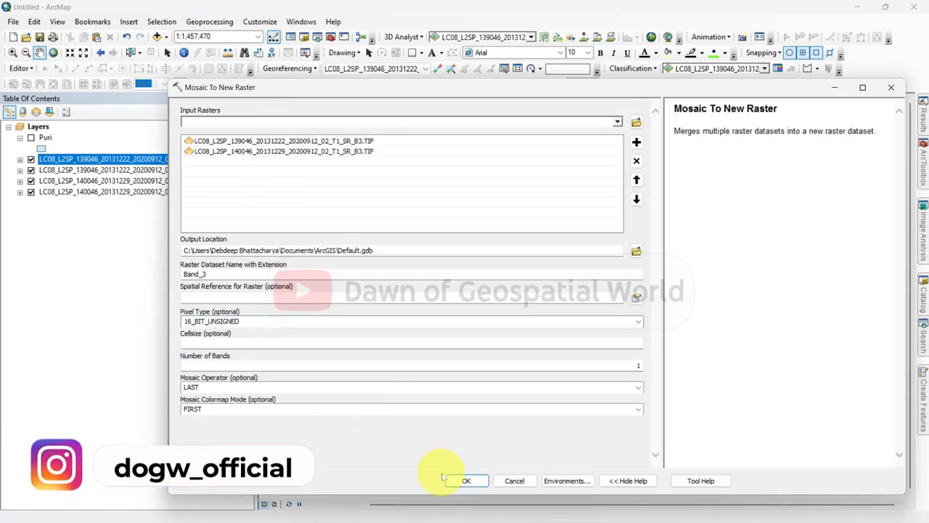
pyautogui.click(466, 481)
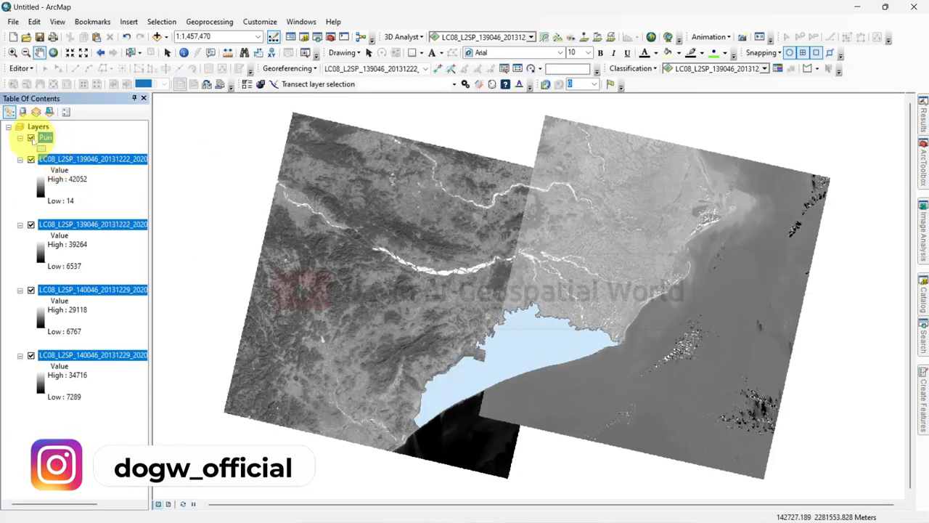
pyautogui.click(31, 137)
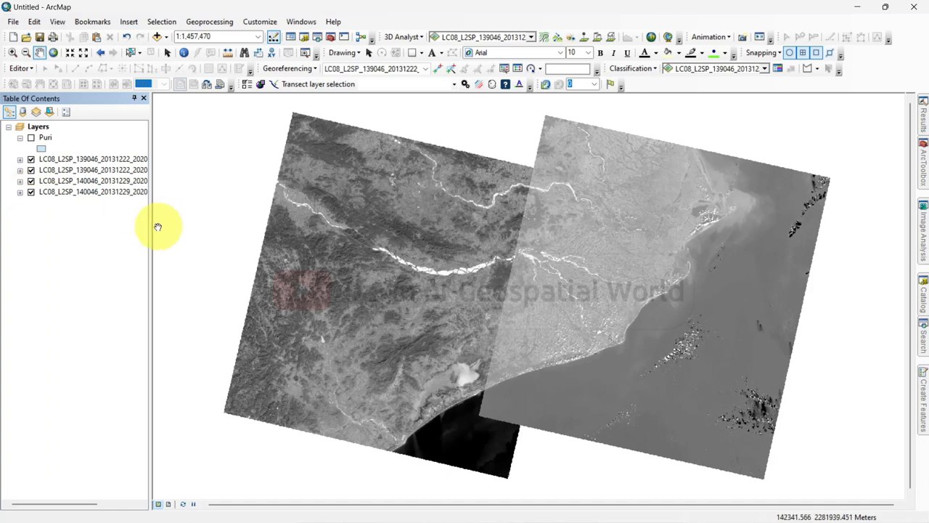
pyautogui.moveTo(151, 225); pyautogui.dragTo(256, 225)
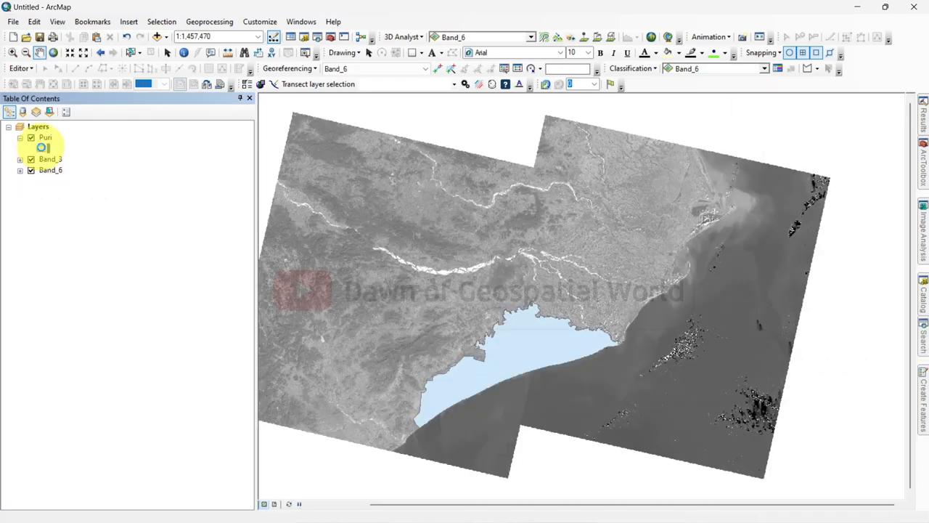
# Give Puri a hollow red outline and launch the Spatial Analyst Raster Calculator
pyautogui.click(42, 147)
pyautogui.write('raster calculato')
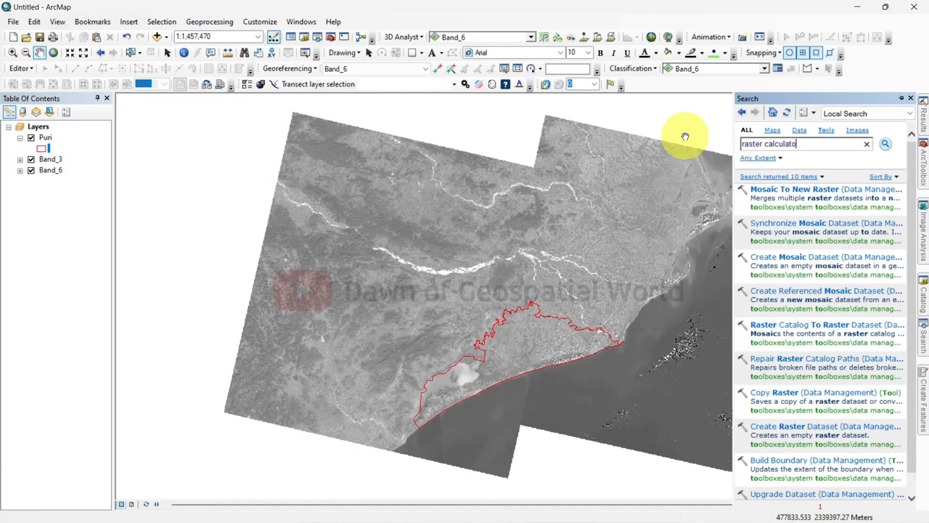
pyautogui.click(884, 143)
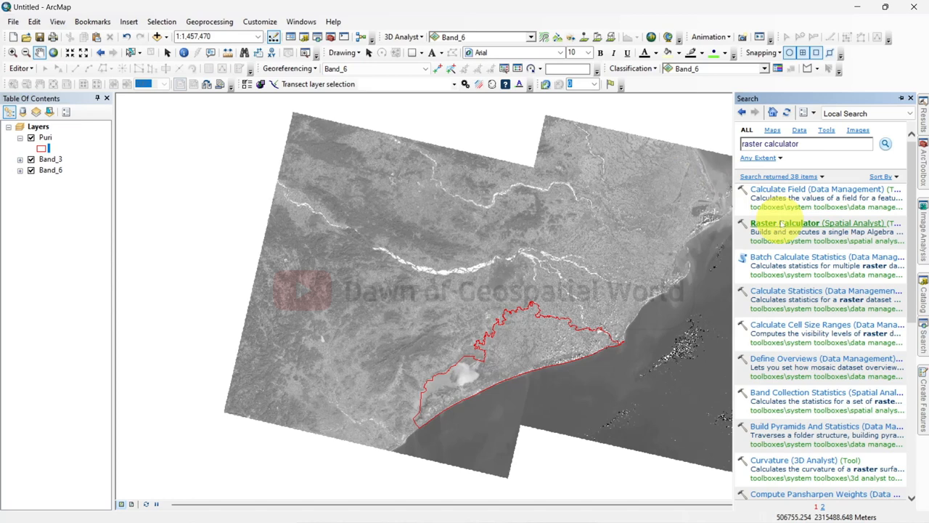
pyautogui.doubleClick(819, 223)
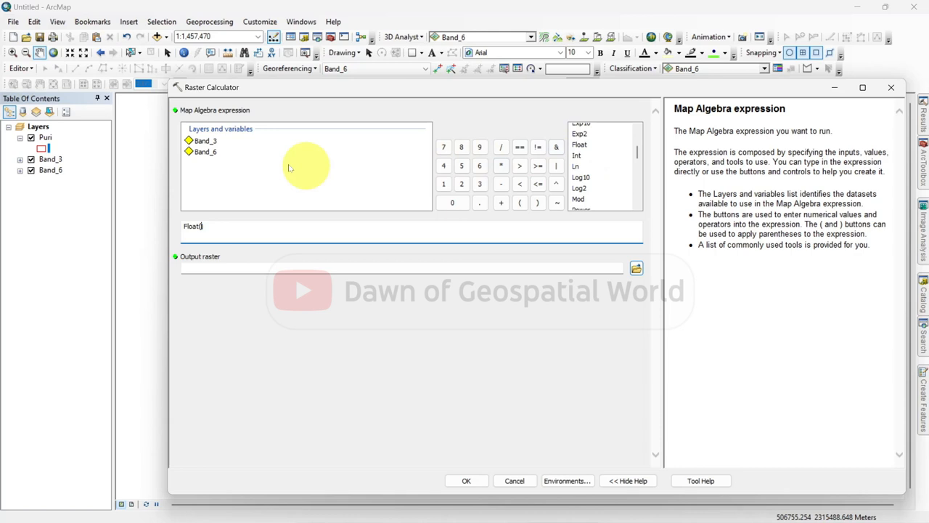
# Build the expression Float("Band_3" - "Band_6") / Float("Band_3" + "Band_6")
pyautogui.doubleClick(205, 141)
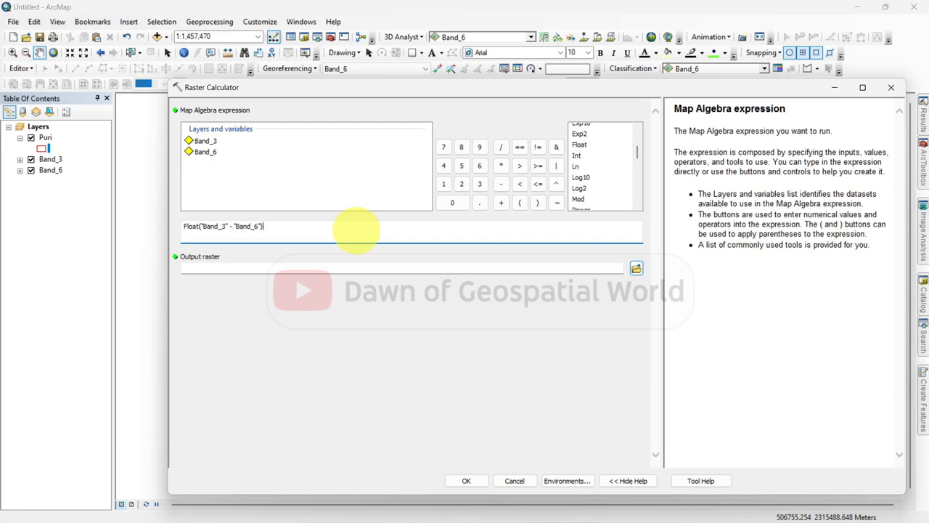
pyautogui.click(500, 147)
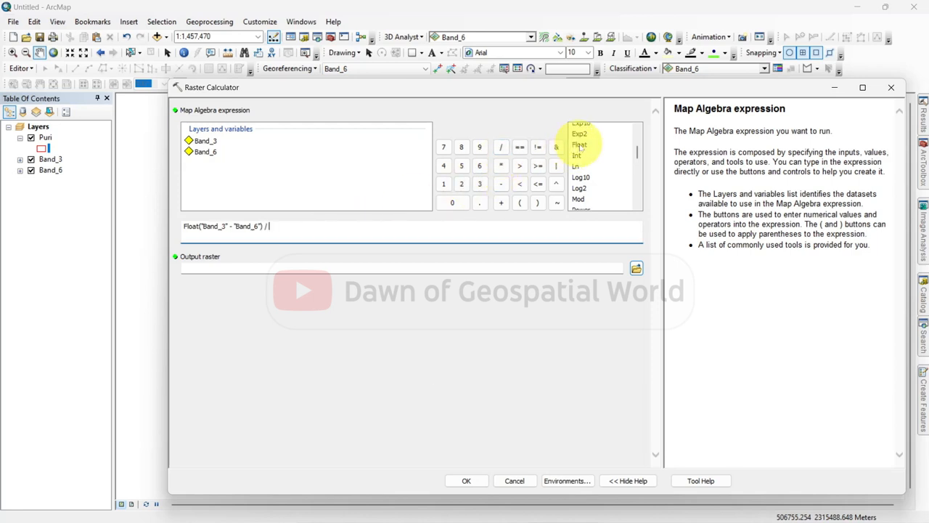
pyautogui.click(579, 144)
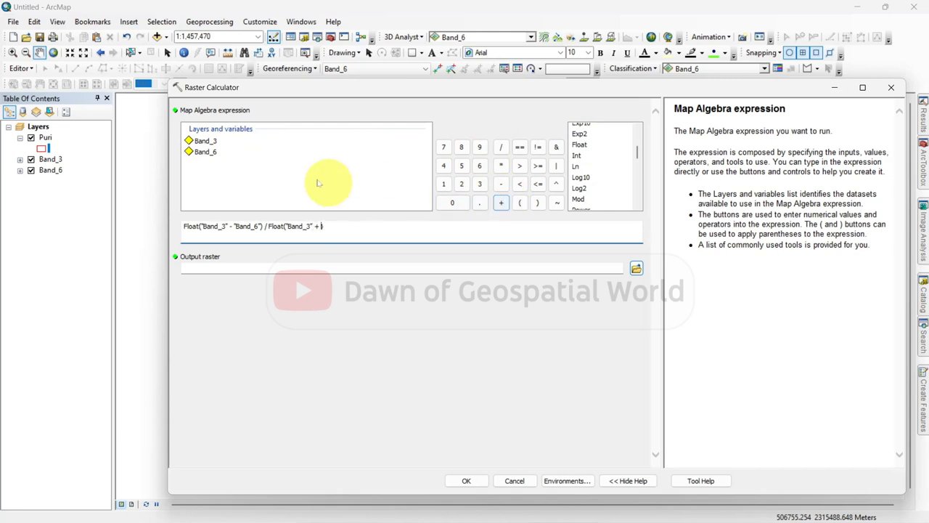
pyautogui.doubleClick(205, 152)
pyautogui.write('c:\\users\\debdeep bhattacharya\\documents\\arcgis\\default.gdb\\b')
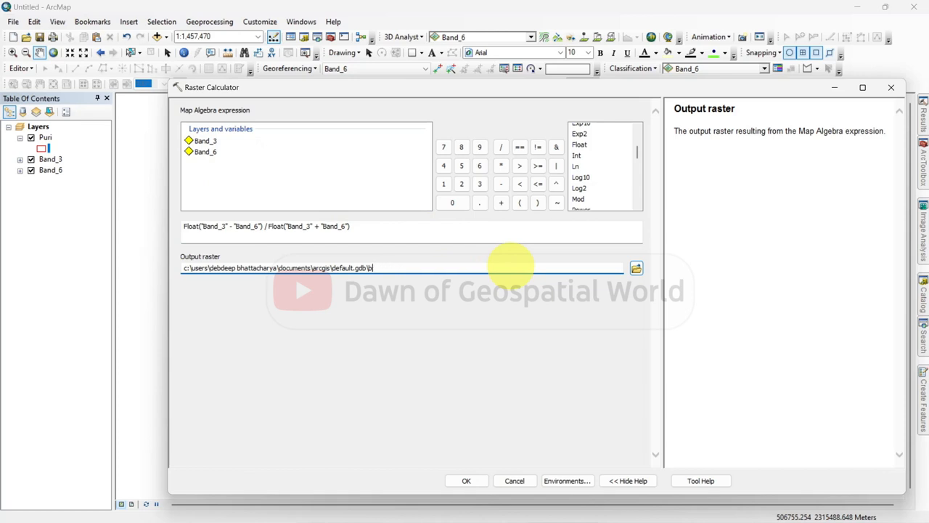
# Name the output Default.gdb\MNDWI_2013 and run the calculation
pyautogui.press('Backspace')
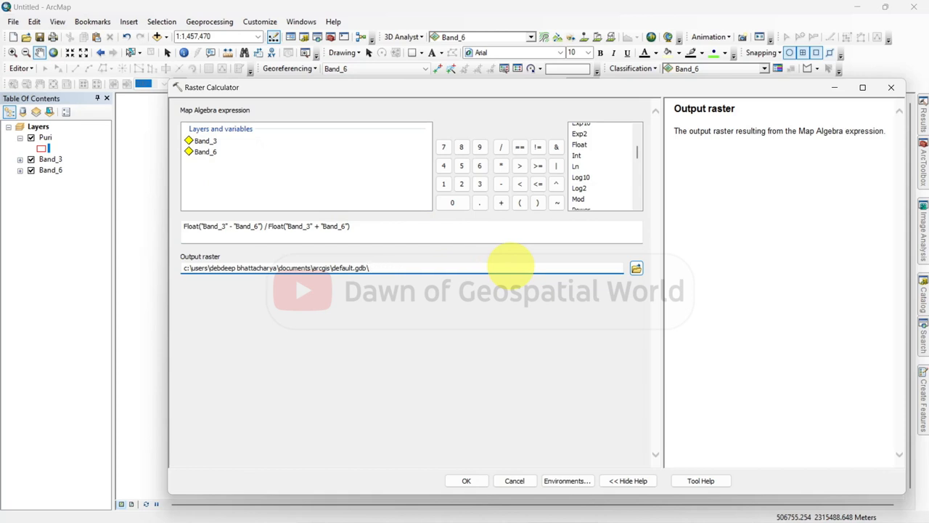
pyautogui.write('MNDWI')
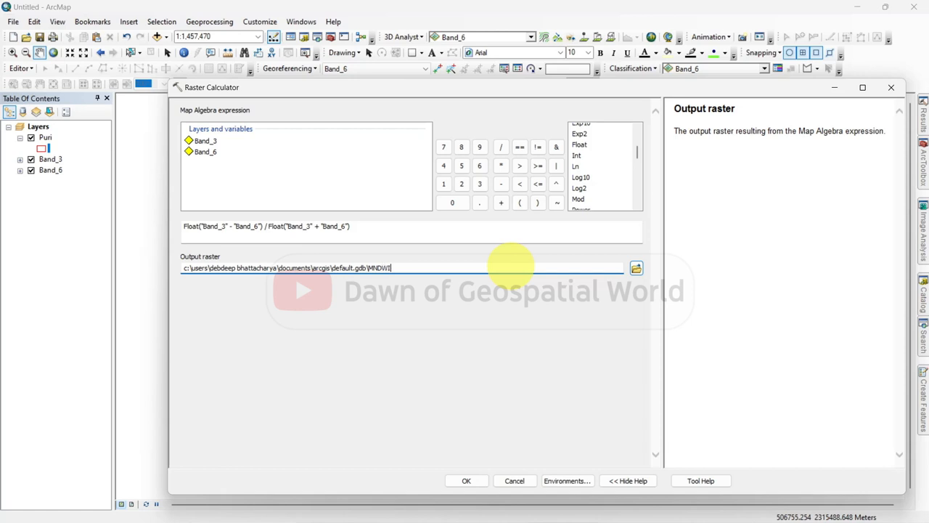
pyautogui.write('_2013')
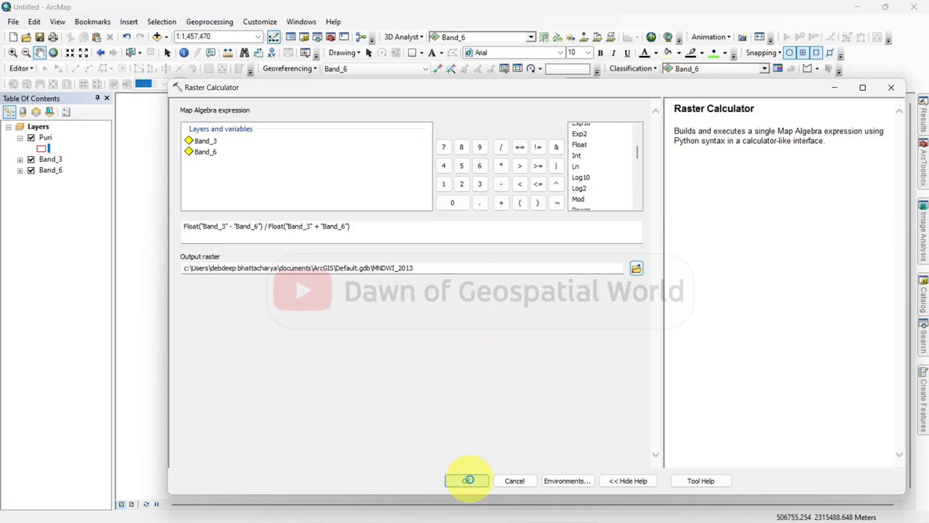
pyautogui.click(469, 479)
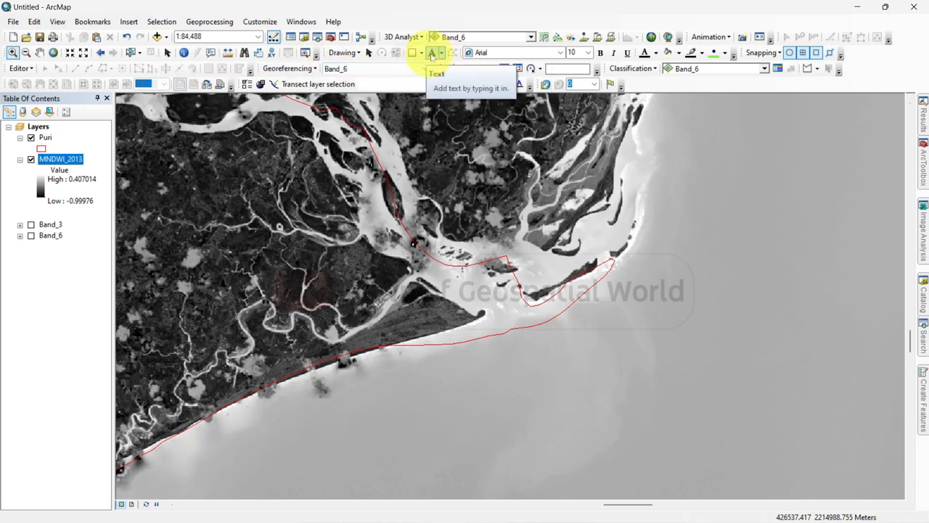
pyautogui.moveTo(606, 269)
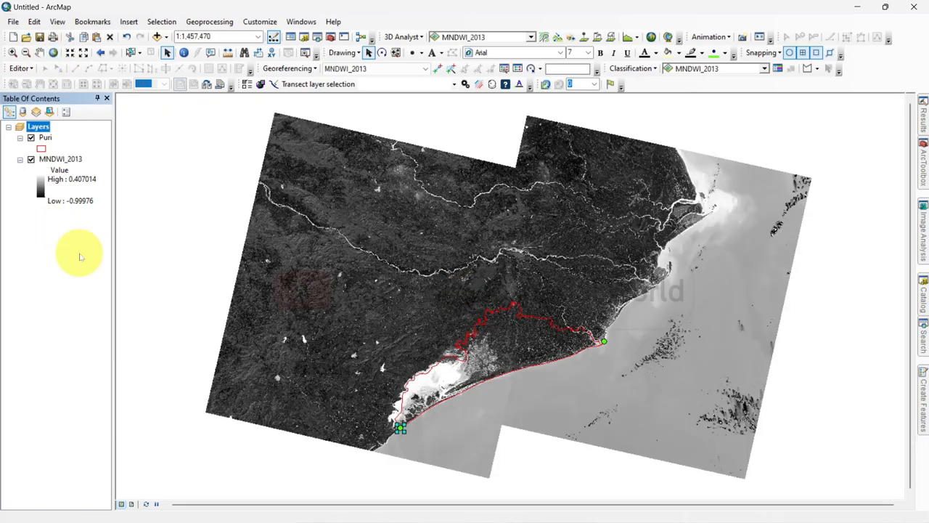
pyautogui.moveTo(906, 424)
pyautogui.write('R')
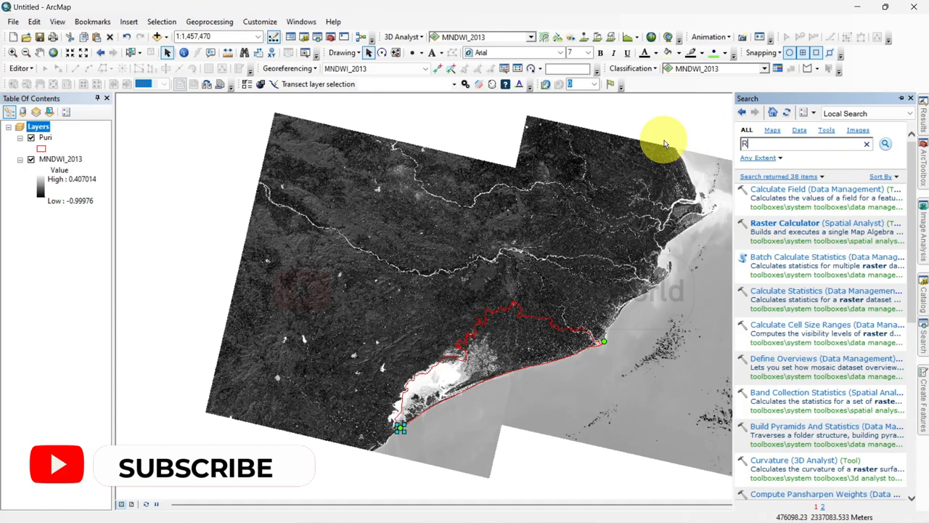
# Search 'Reclass' and launch Reclassify (Spatial Analyst) on MNDWI_2013
pyautogui.write('eclass')
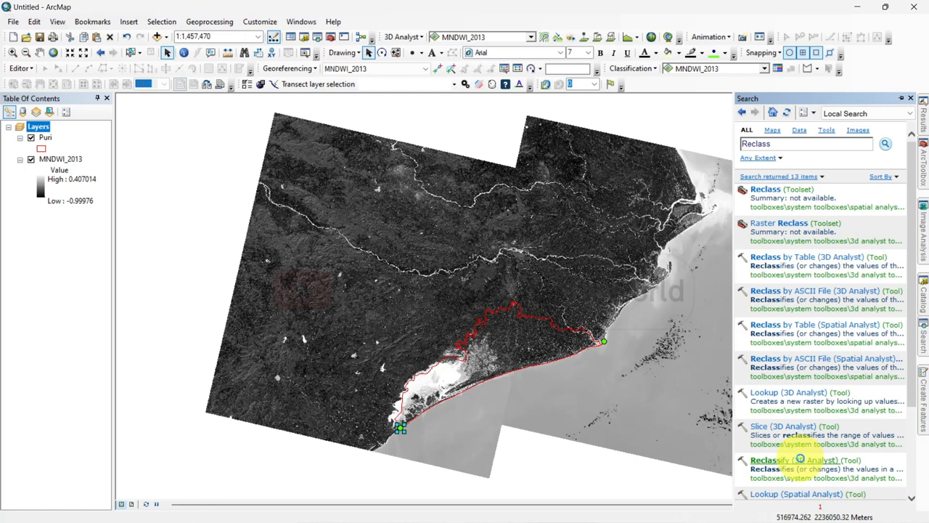
pyautogui.doubleClick(799, 459)
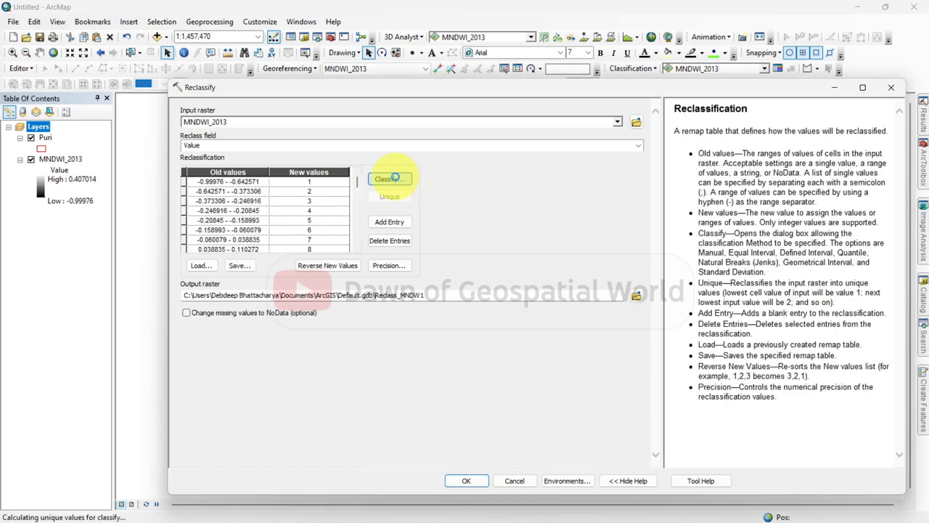
# Classify MNDWI_2013 into 2 manual classes with a break at 0, output Reclass_MNDWI_2013
pyautogui.click(389, 178)
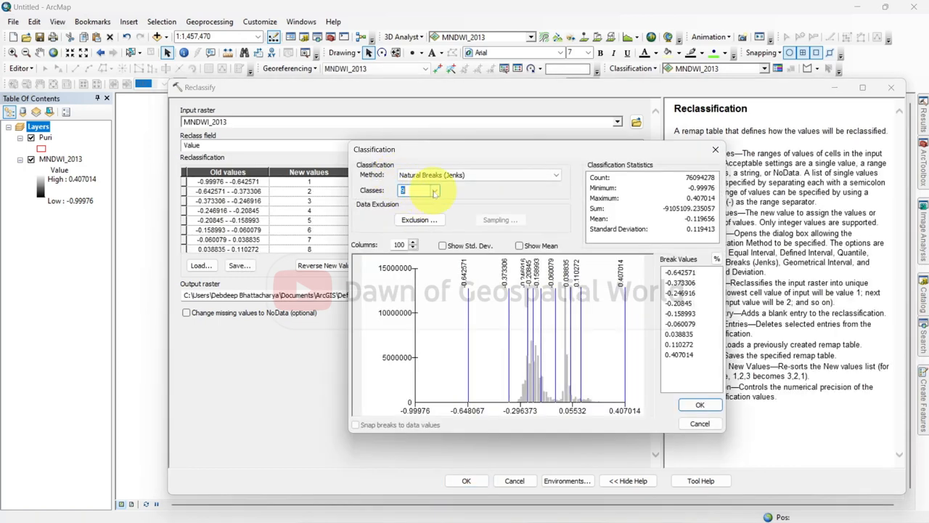
pyautogui.click(434, 190)
pyautogui.write('0')
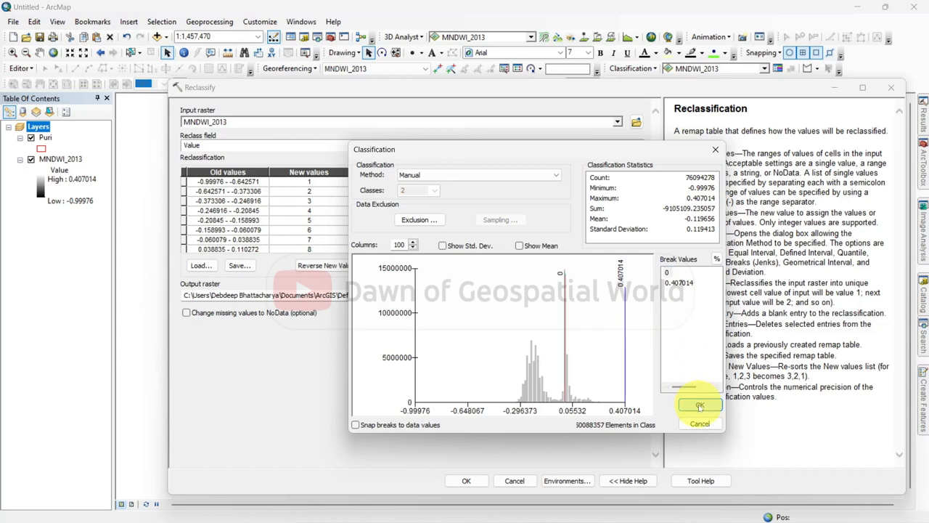
pyautogui.click(699, 405)
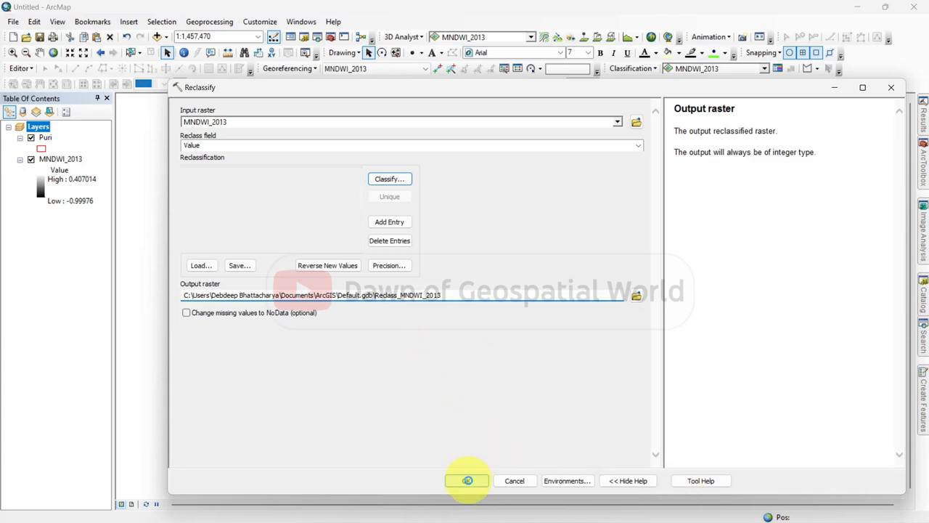
pyautogui.click(466, 481)
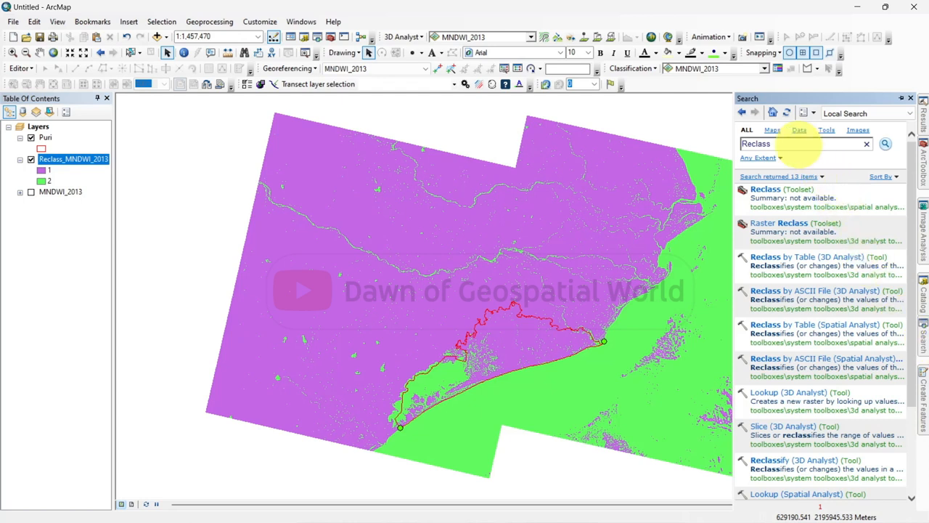
# Search 'raster to vector' and launch Raster to Polygon (Conversion)
pyautogui.write('raster to vector')
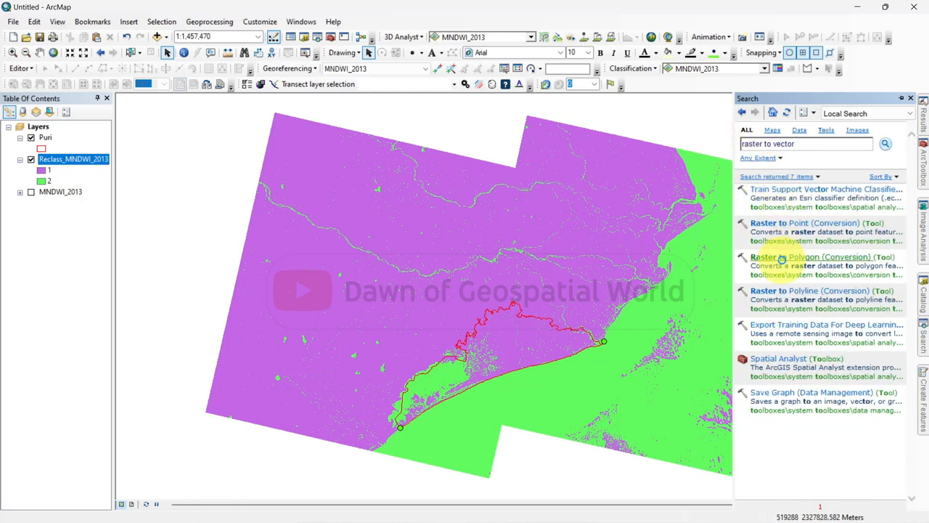
pyautogui.click(813, 256)
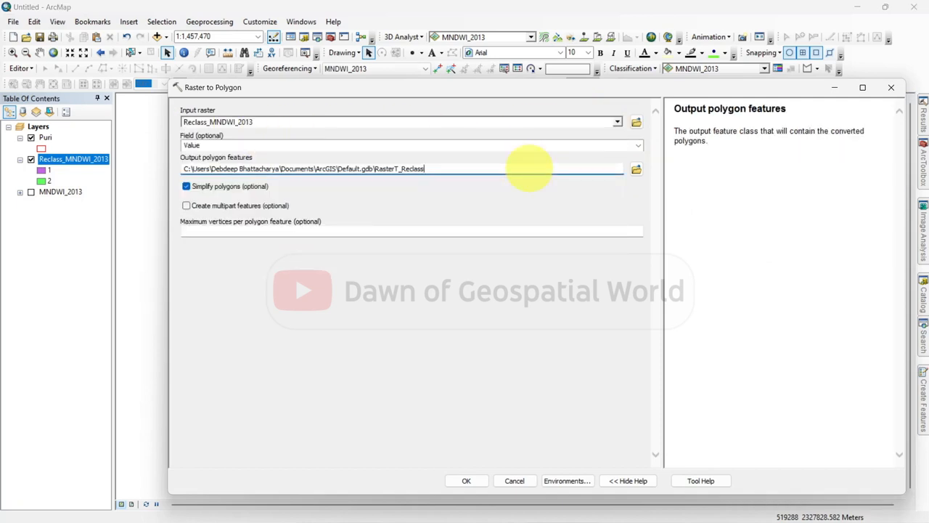
# Convert Reclass_MNDWI_2013 to polygons saved as Default.gdb\Vector_2013
pyautogui.write('vector_2013')
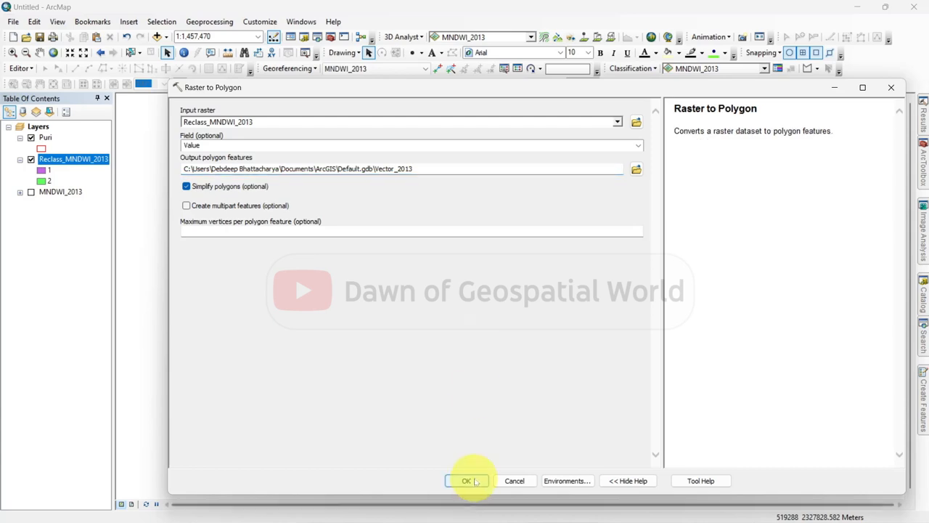
pyautogui.click(468, 481)
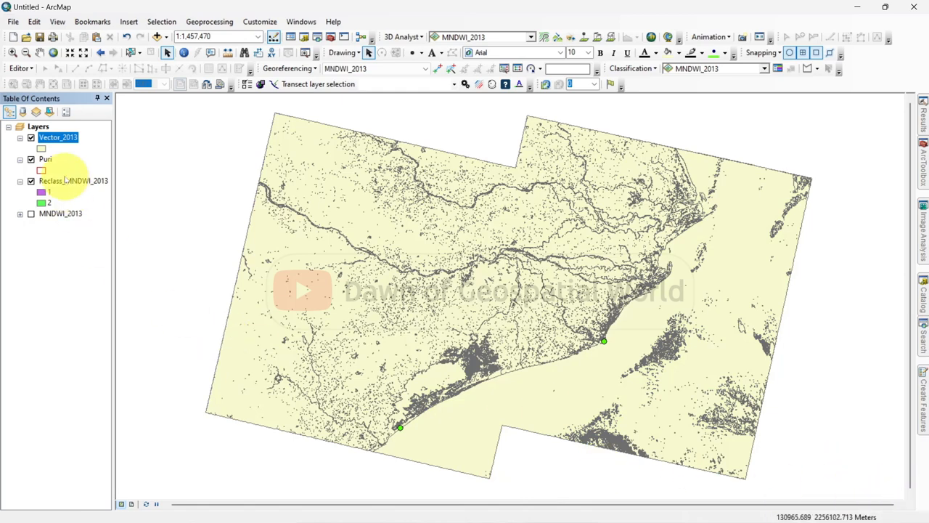
# Hide Puri and Reclass_MNDWI_2013, then bring up the Catalog window
pyautogui.click(31, 180)
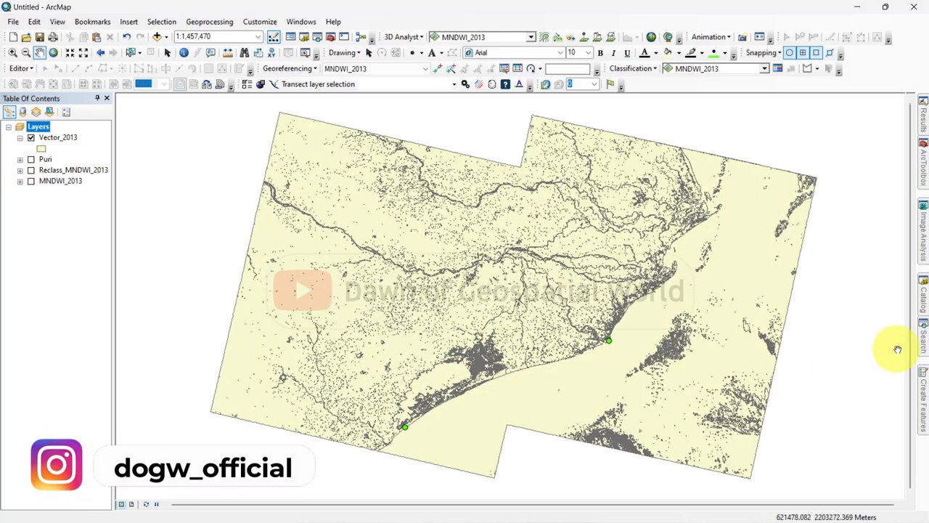
pyautogui.click(923, 294)
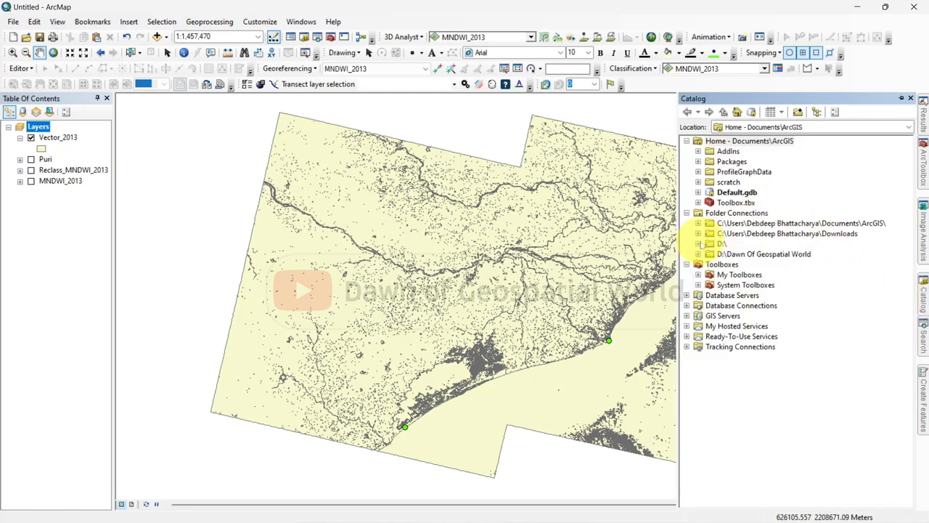
# Create a 'Shoreline Shapefiles' folder in D:\Shoreline Change and start a new shapefile in it
pyautogui.click(698, 243)
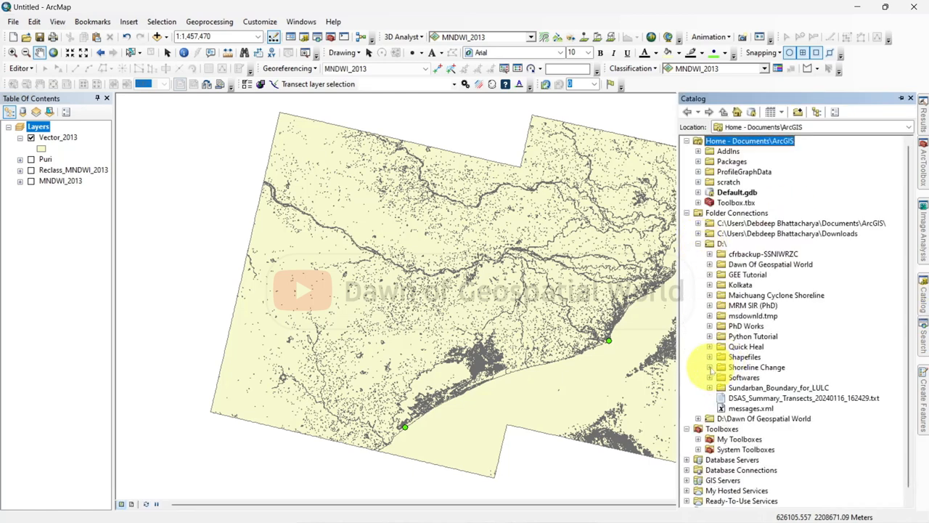
pyautogui.rightClick(755, 366)
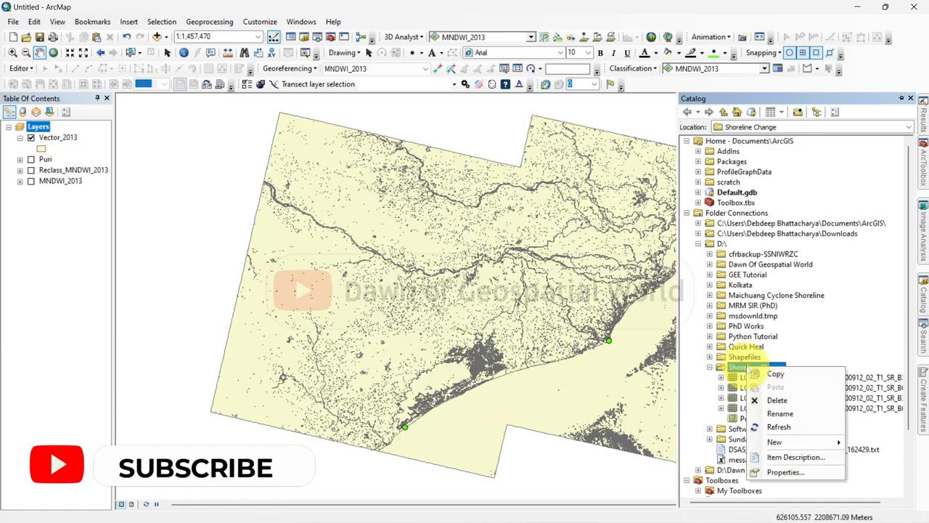
pyautogui.moveTo(774, 442)
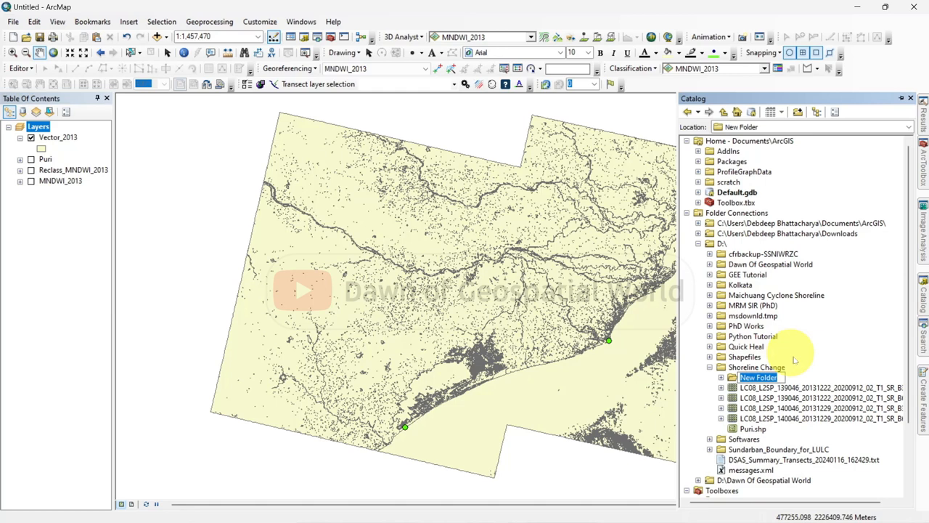
pyautogui.write('Shp')
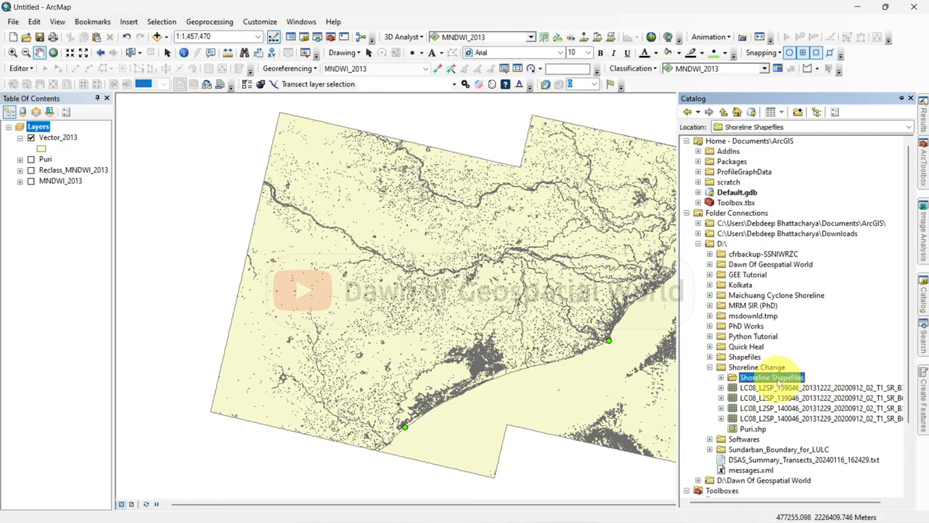
pyautogui.rightClick(771, 376)
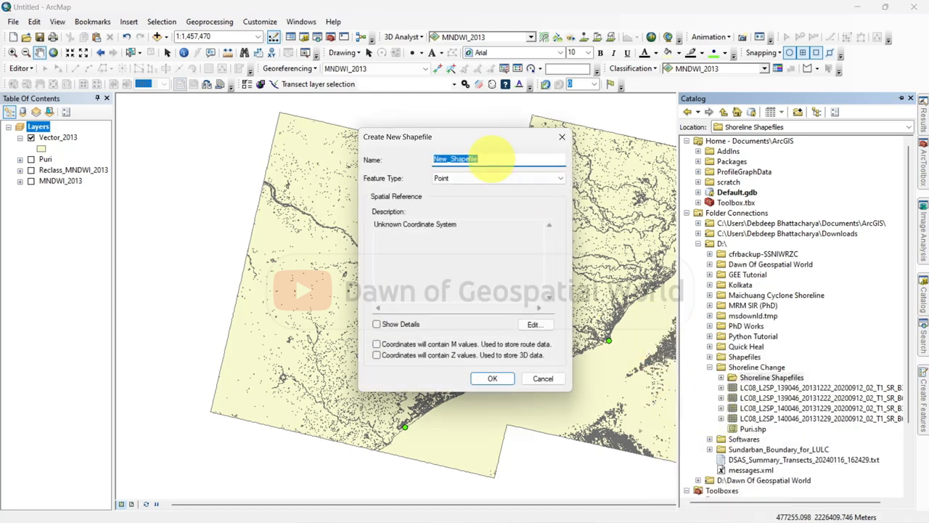
# Create the Shoreline_2013 polyline shapefile in WGS 1984 UTM Zone 44N
pyautogui.write('Shoreline_2013')
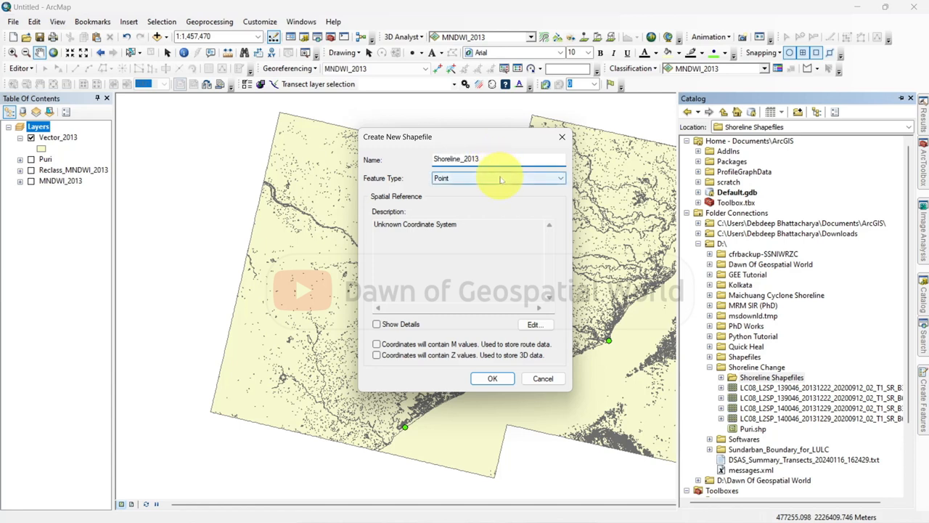
pyautogui.click(499, 178)
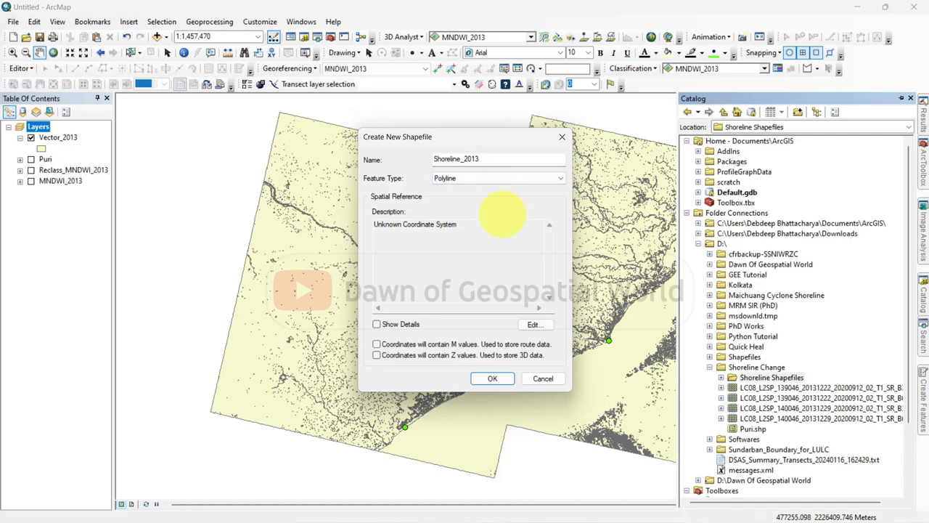
pyautogui.click(535, 325)
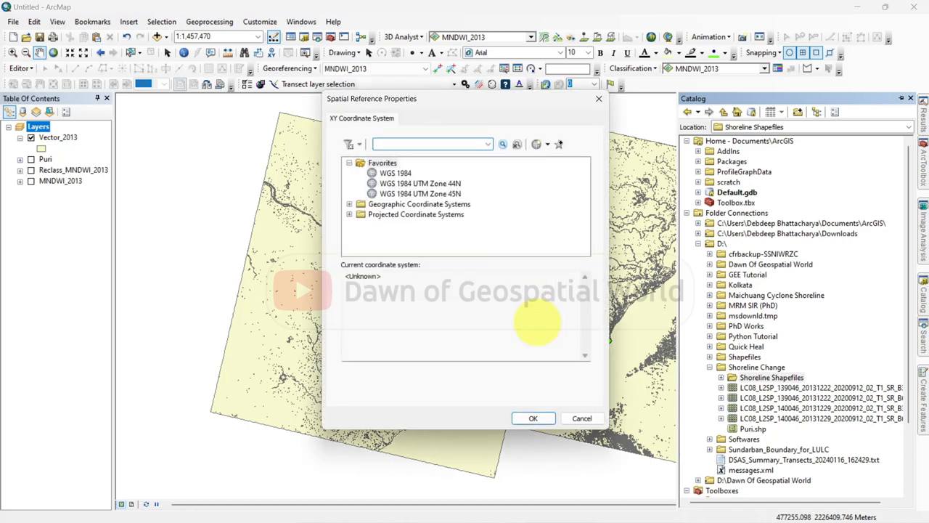
pyautogui.click(420, 183)
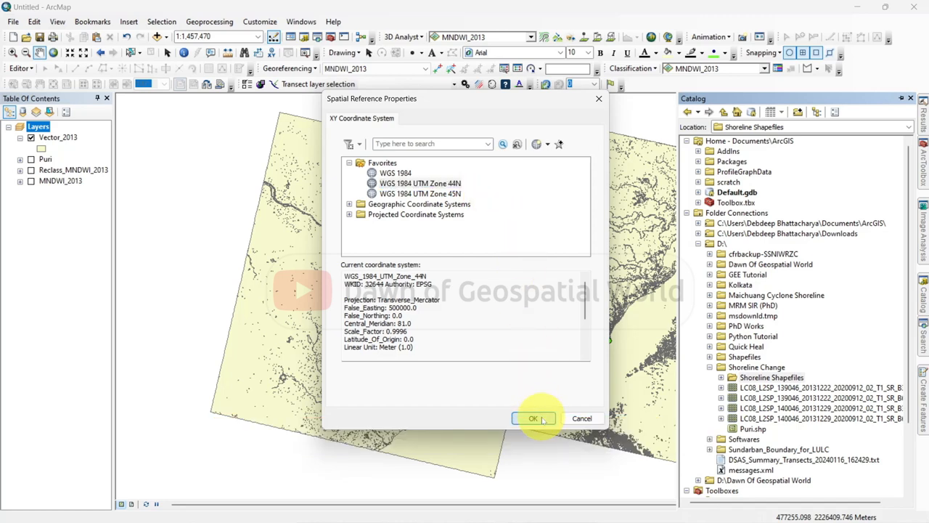
pyautogui.click(534, 418)
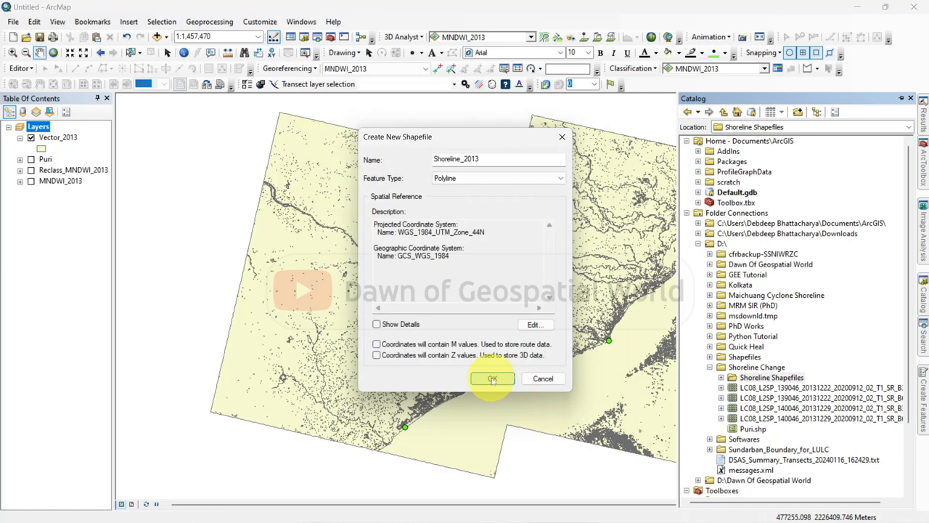
pyautogui.click(492, 378)
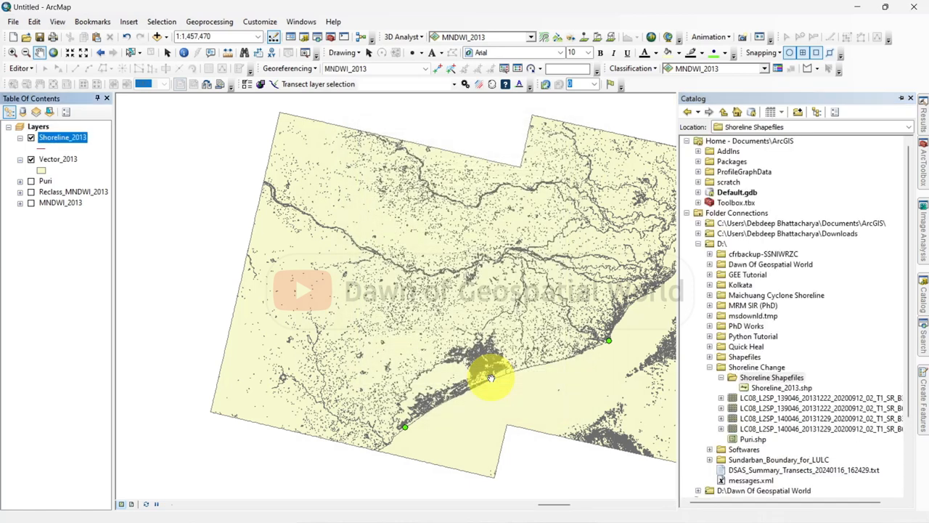
# Start editing Shoreline_2013, continuing past the spatial reference warning
pyautogui.rightClick(62, 137)
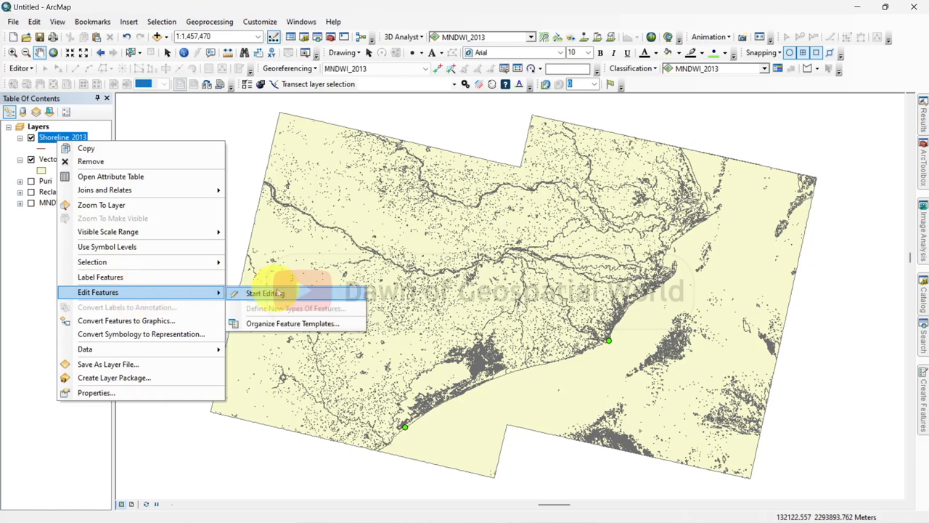
pyautogui.click(264, 293)
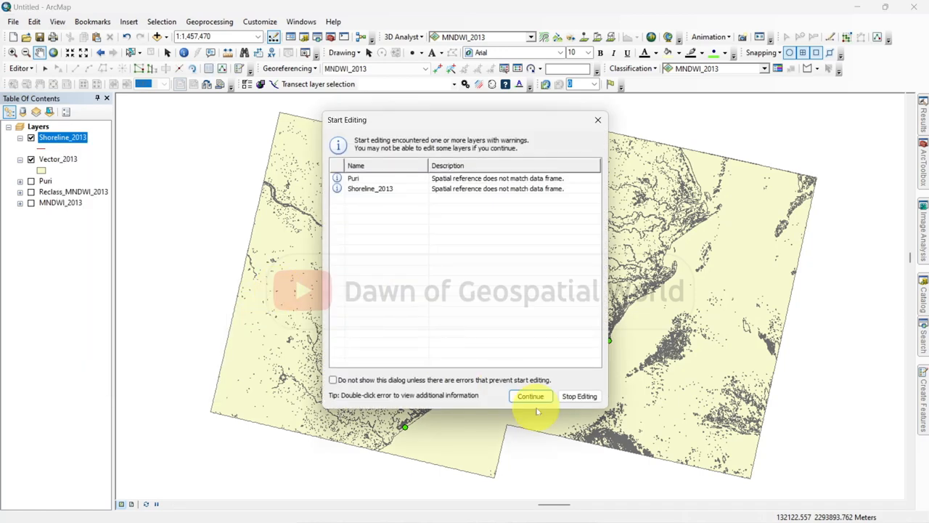
pyautogui.click(530, 396)
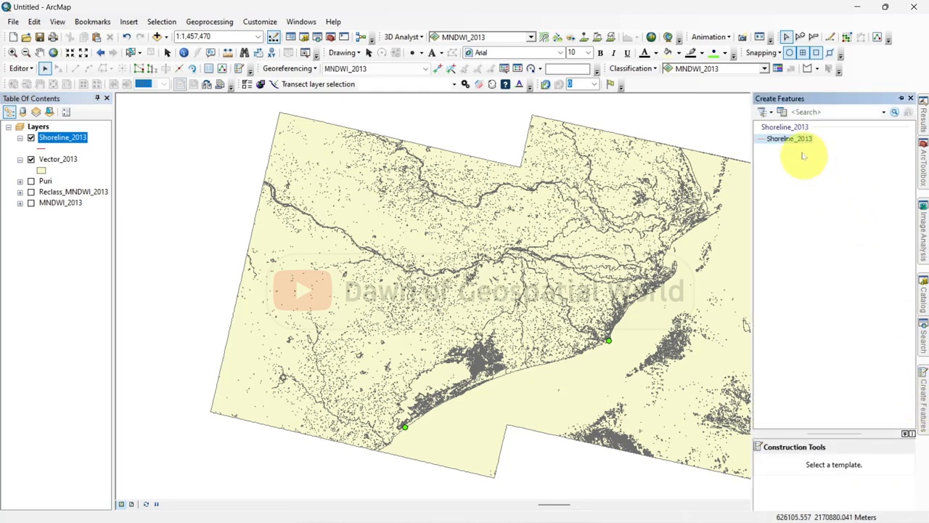
# Pick the Shoreline_2013 template, zoom in on the coastline, and choose the line tool
pyautogui.click(789, 138)
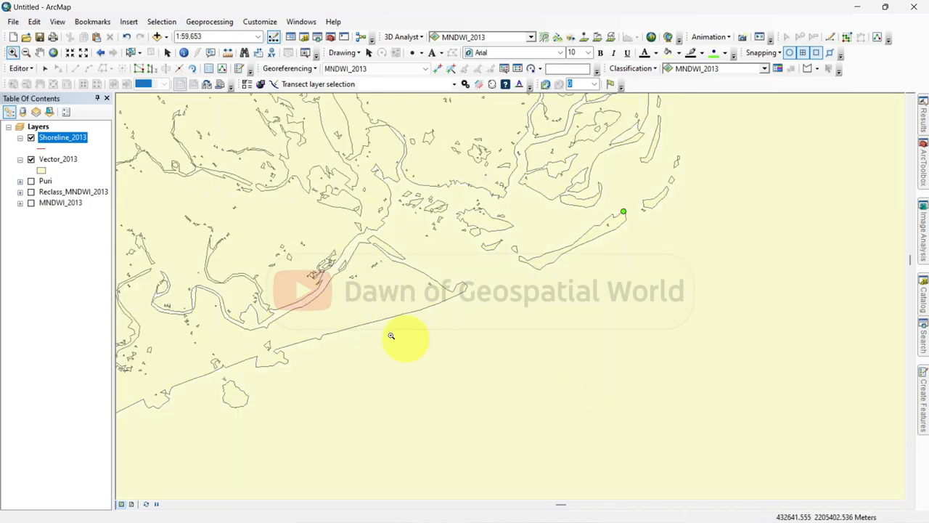
pyautogui.click(32, 202)
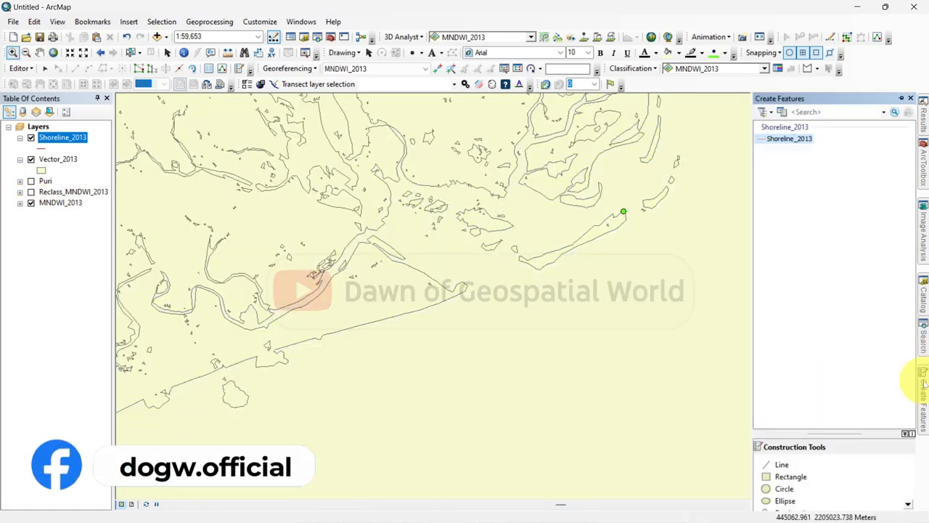
pyautogui.click(789, 138)
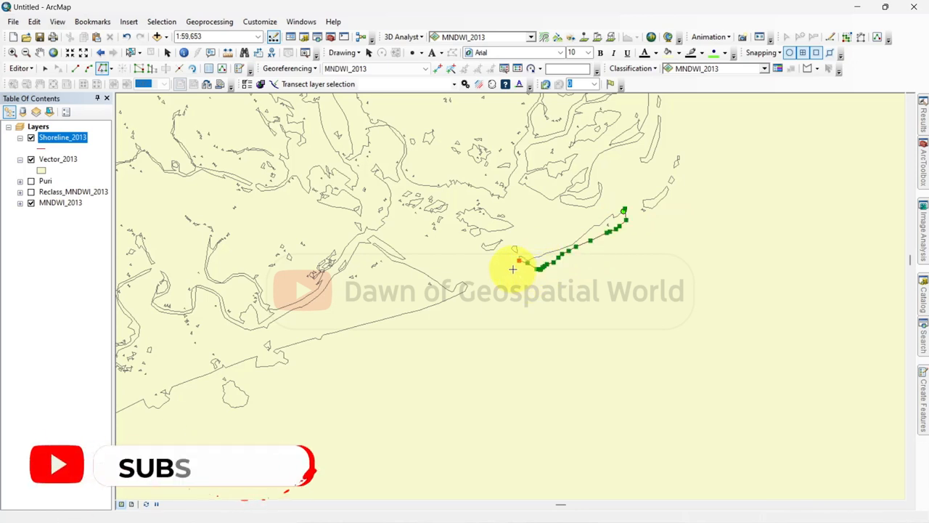
# Trace the shoreline along the land–water boundary and finish the sketch
pyautogui.rightClick(519, 260)
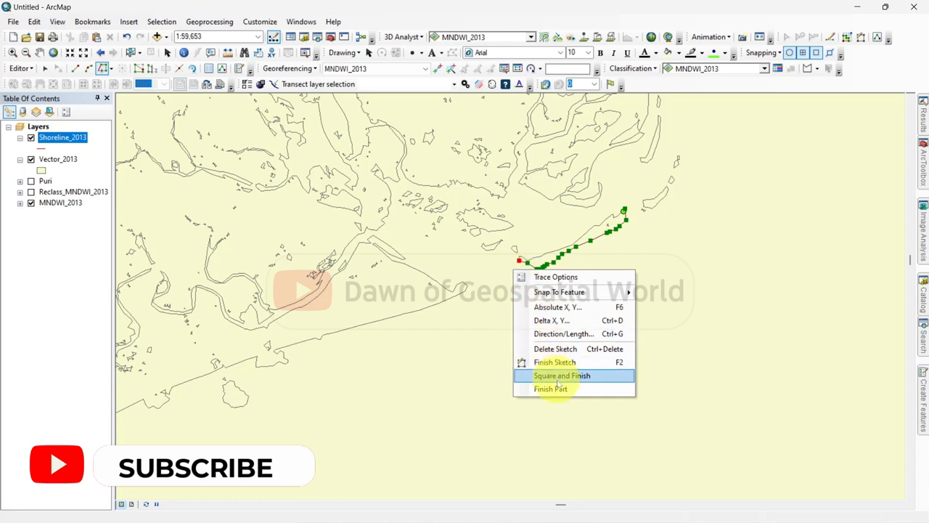
pyautogui.click(551, 388)
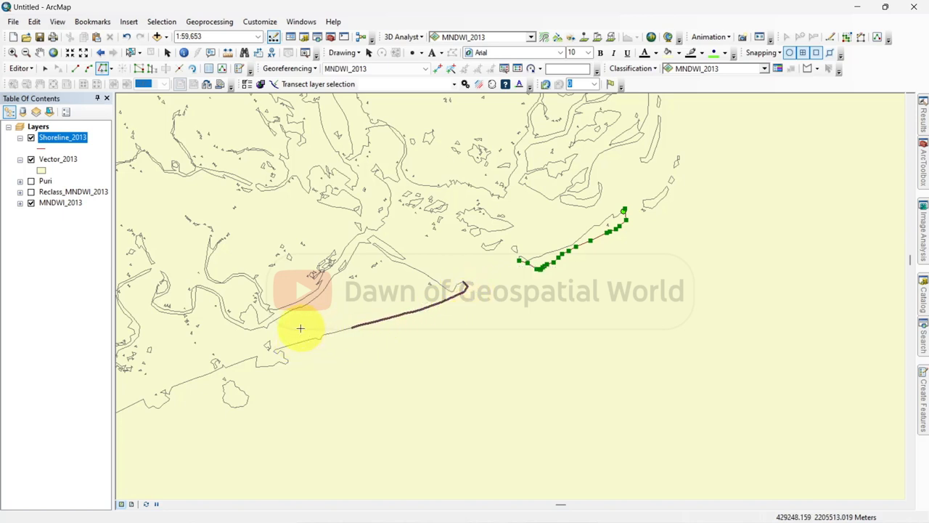
pyautogui.moveTo(271, 351)
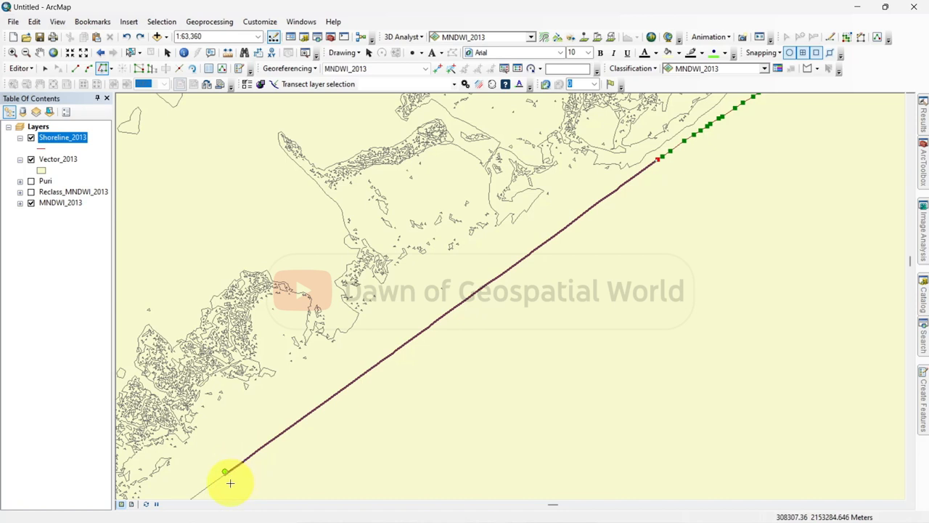
pyautogui.moveTo(232, 482)
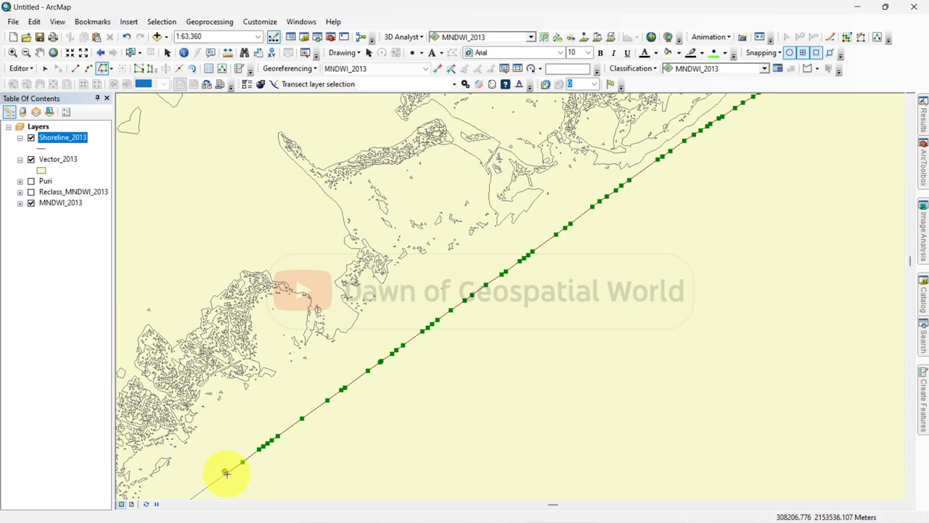
pyautogui.rightClick(227, 473)
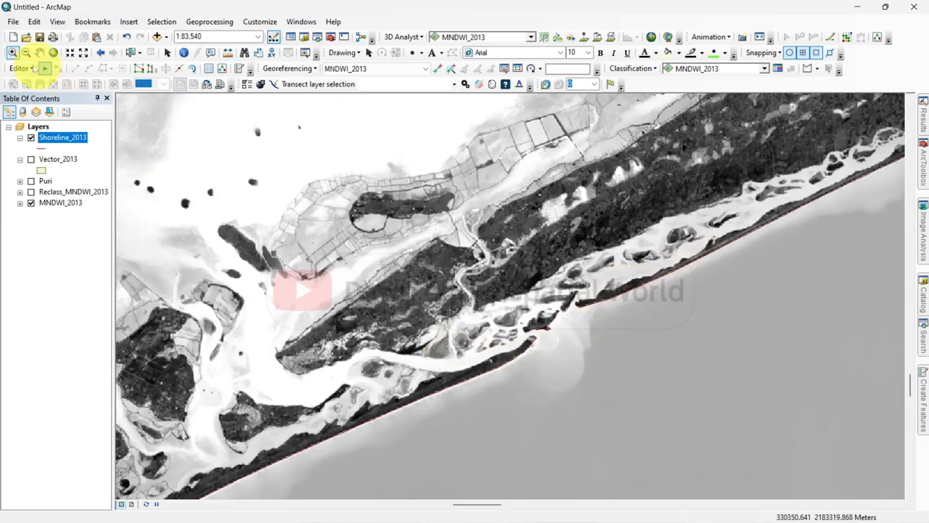
# Stop editing and save the Shoreline_2013 edits
pyautogui.click(20, 69)
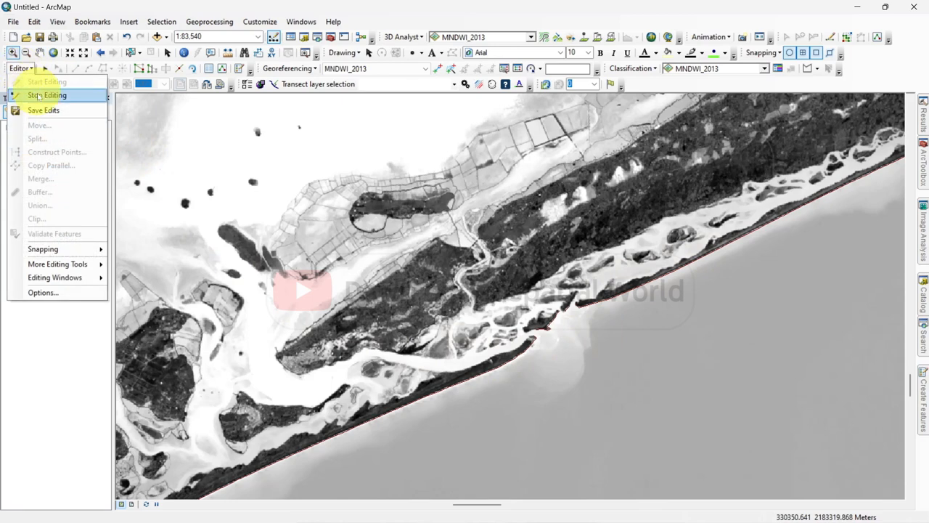
pyautogui.click(46, 96)
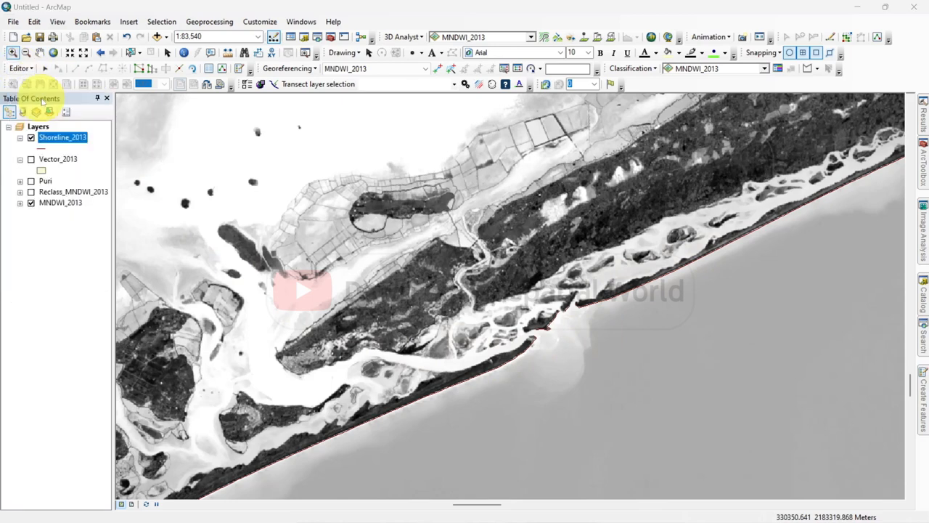
pyautogui.click(421, 304)
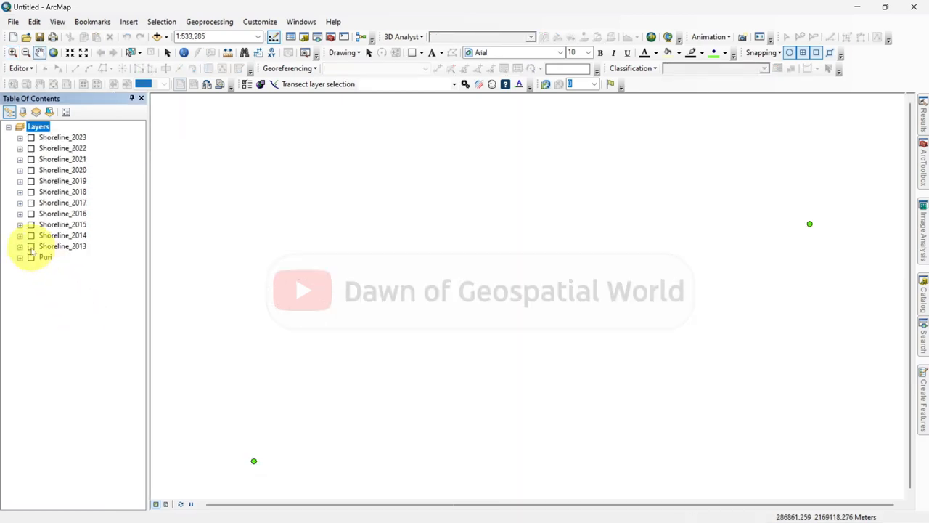
# Turn on the Shoreline_2013, 2014, 2015 and 2016 layers
pyautogui.click(31, 234)
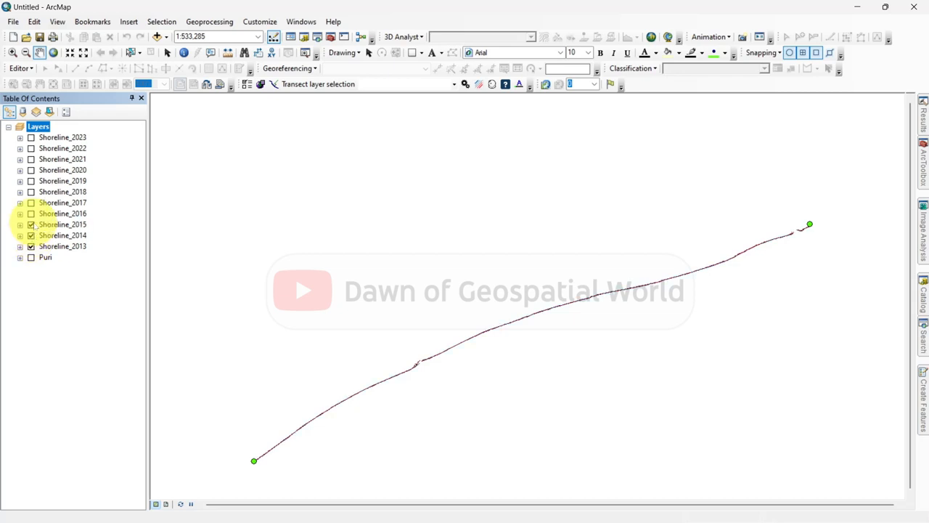
pyautogui.click(31, 213)
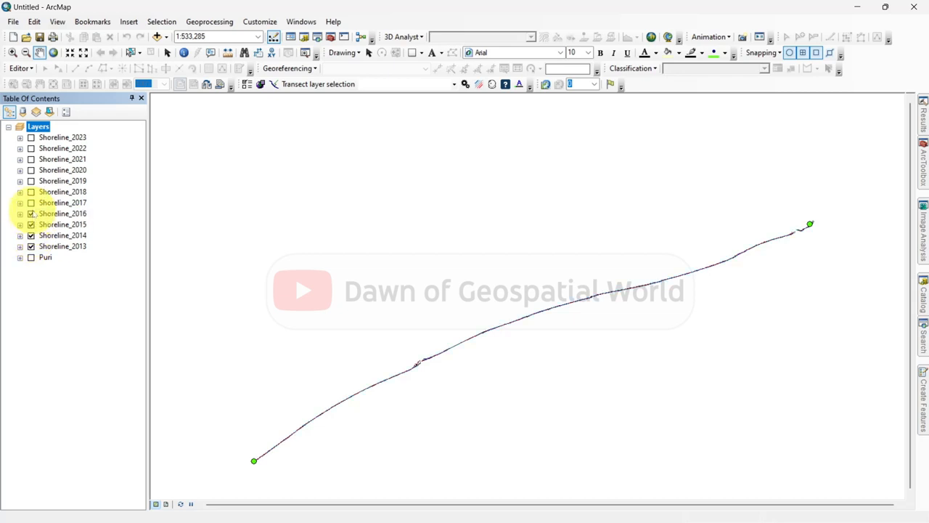